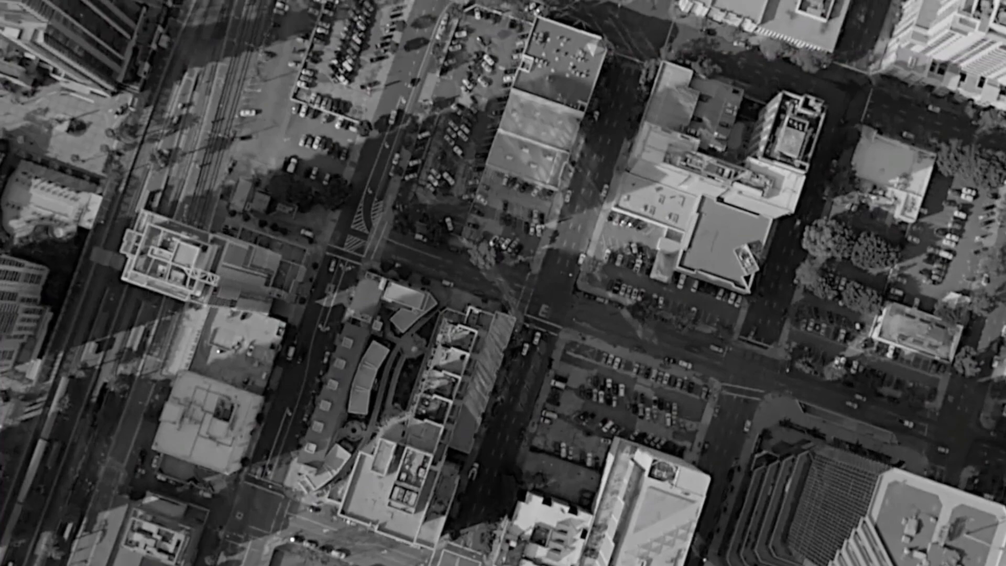
pyautogui.scroll(-3)
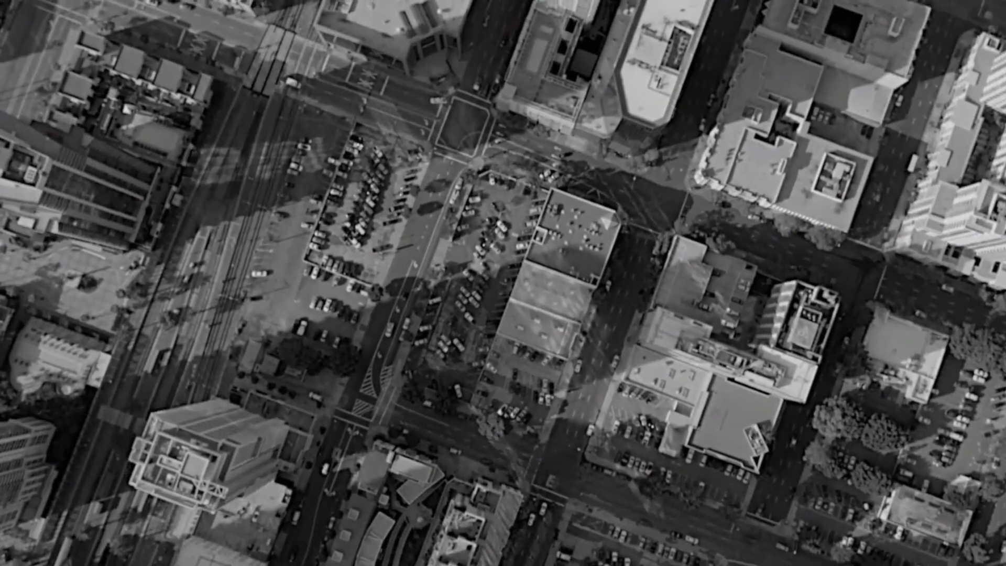
pyautogui.scroll(3)
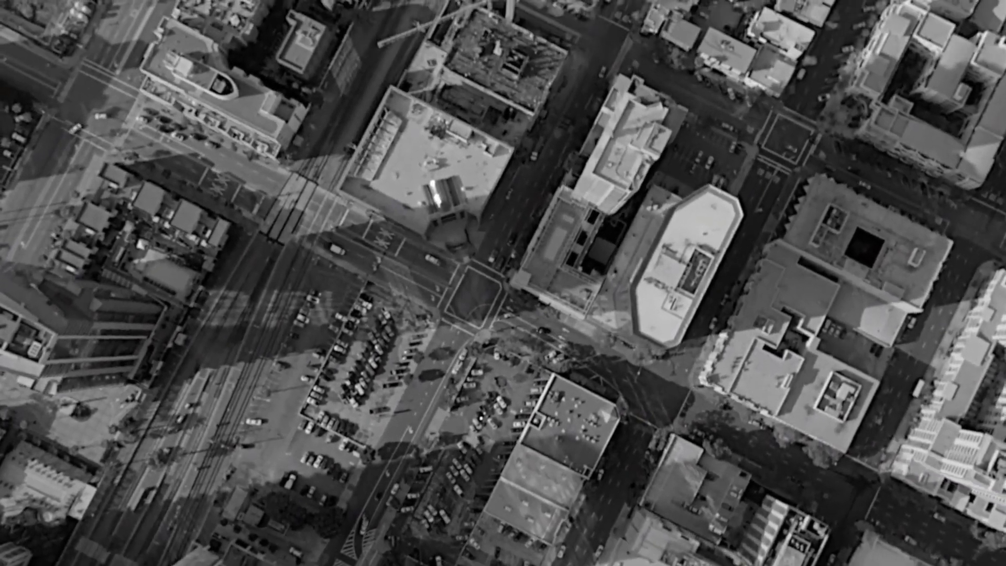